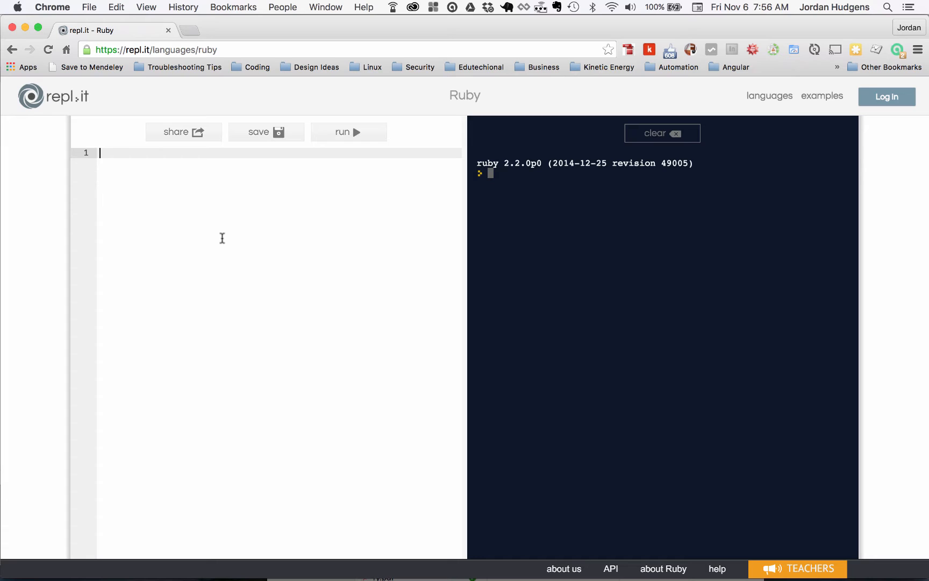
# Type the expression 2 / 216 in the Ruby editor, which evaluates to 0
pyautogui.write('2 / 21')
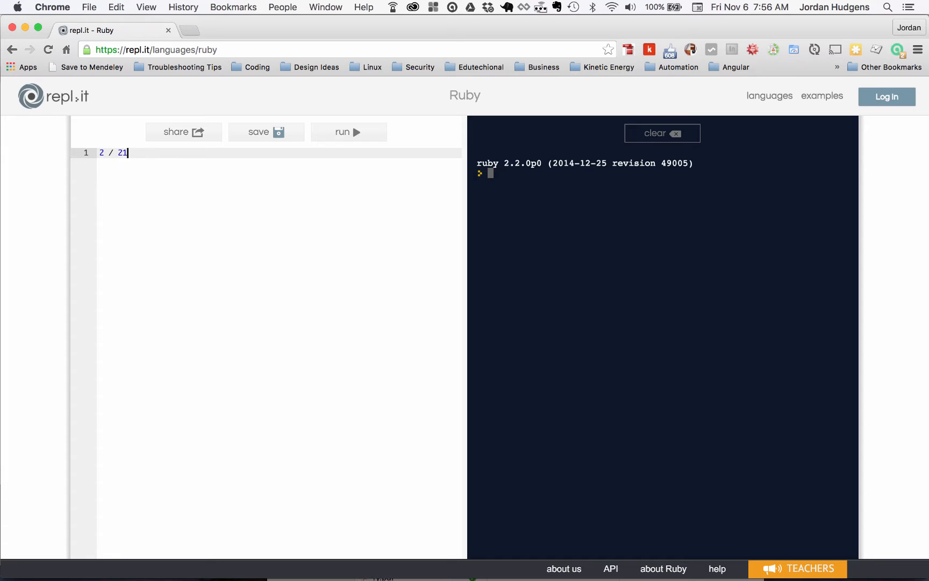
pyautogui.write('6')
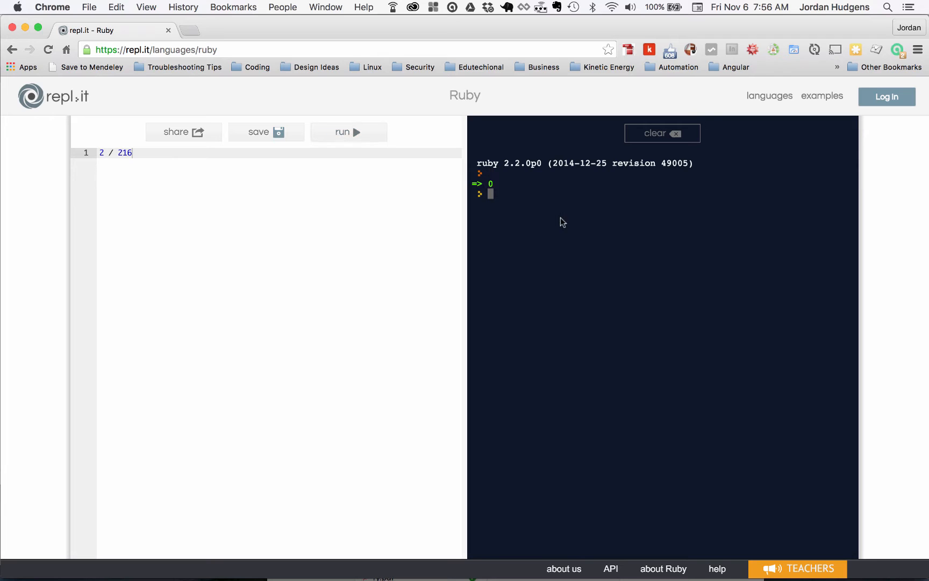
pyautogui.moveTo(285, 199)
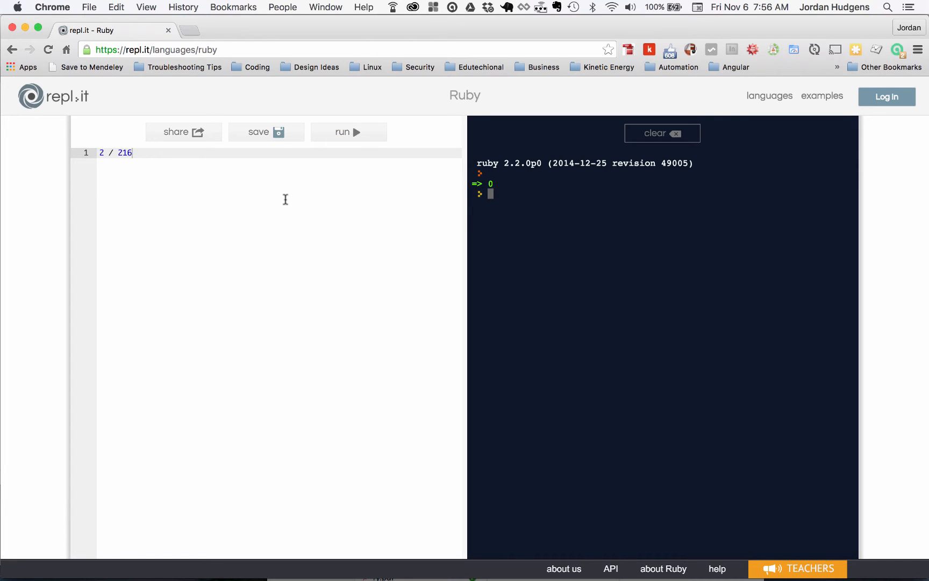
pyautogui.moveTo(112, 140)
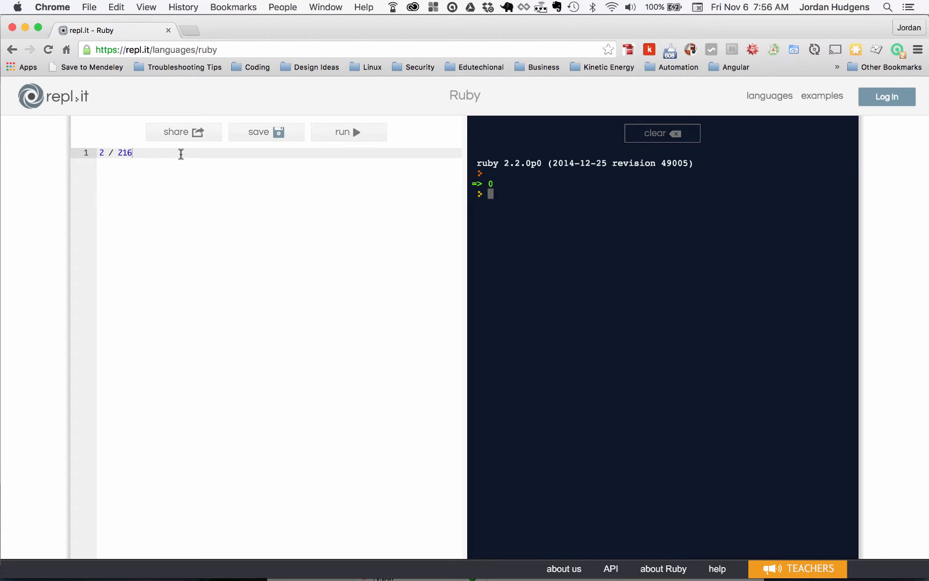
pyautogui.moveTo(147, 152)
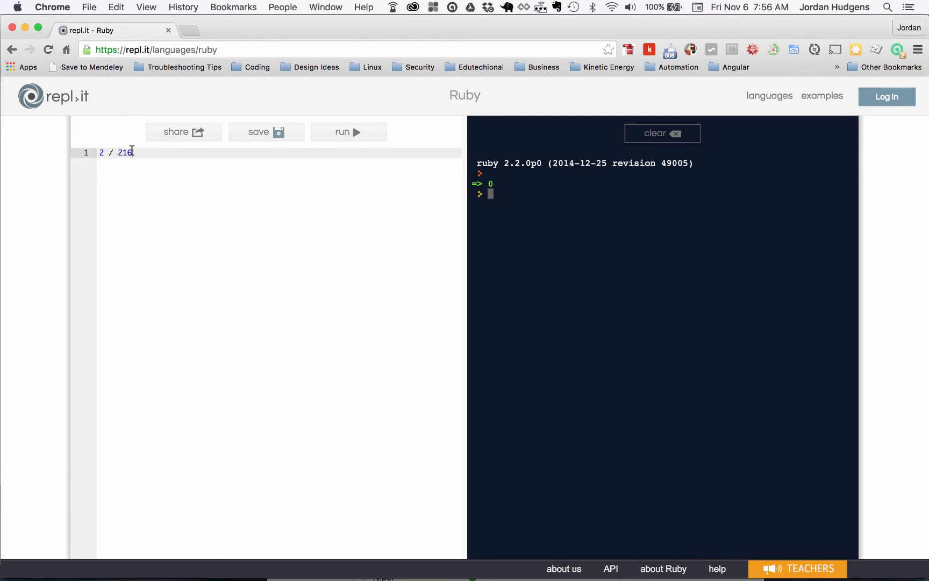
pyautogui.moveTo(120, 152)
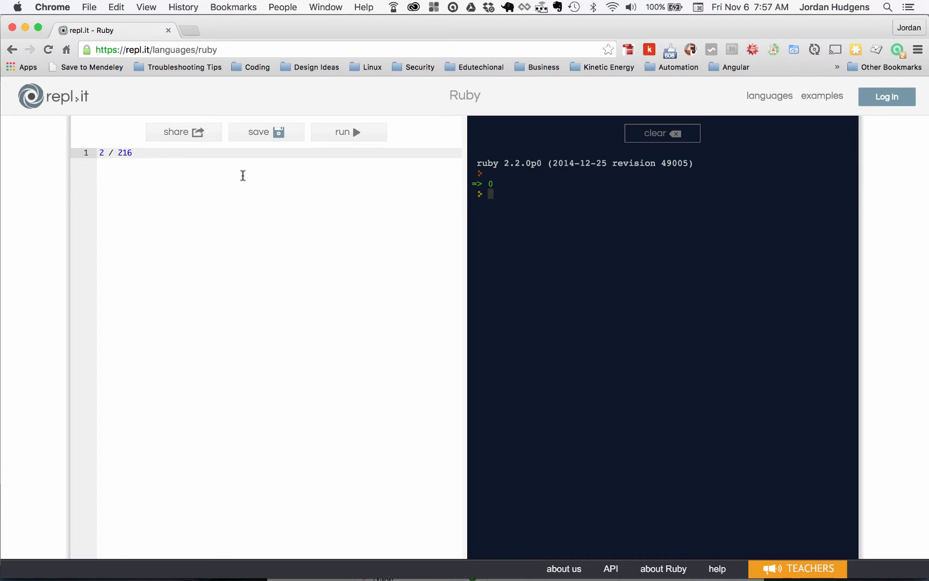
# Change the dividend to 2.0 and run it, giving 0.009259259259259259
pyautogui.write('.0')
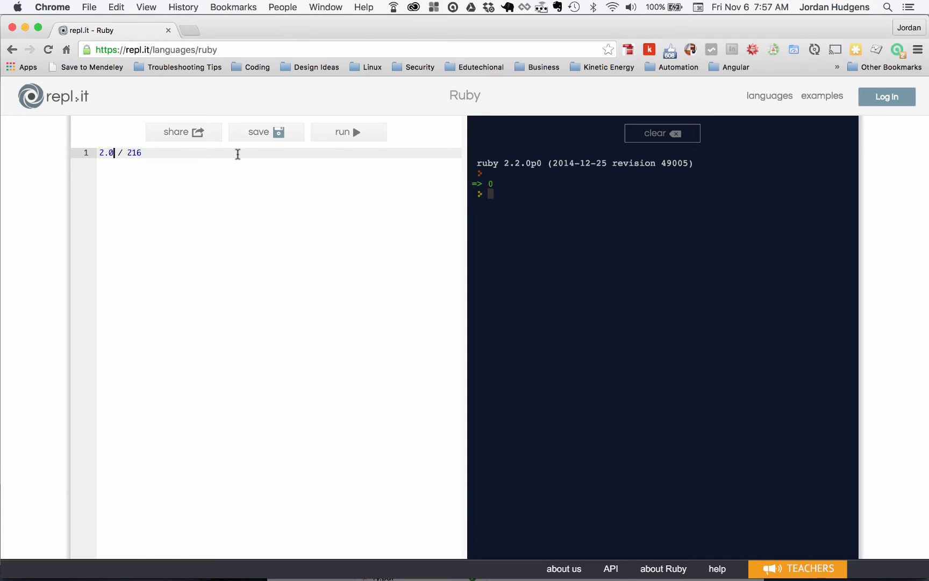
pyautogui.moveTo(348, 131)
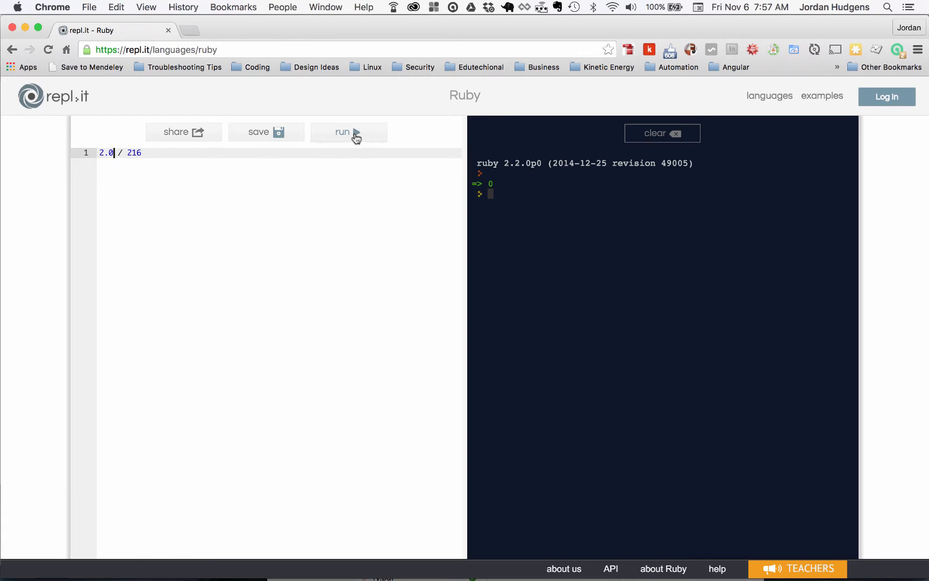
pyautogui.click(349, 132)
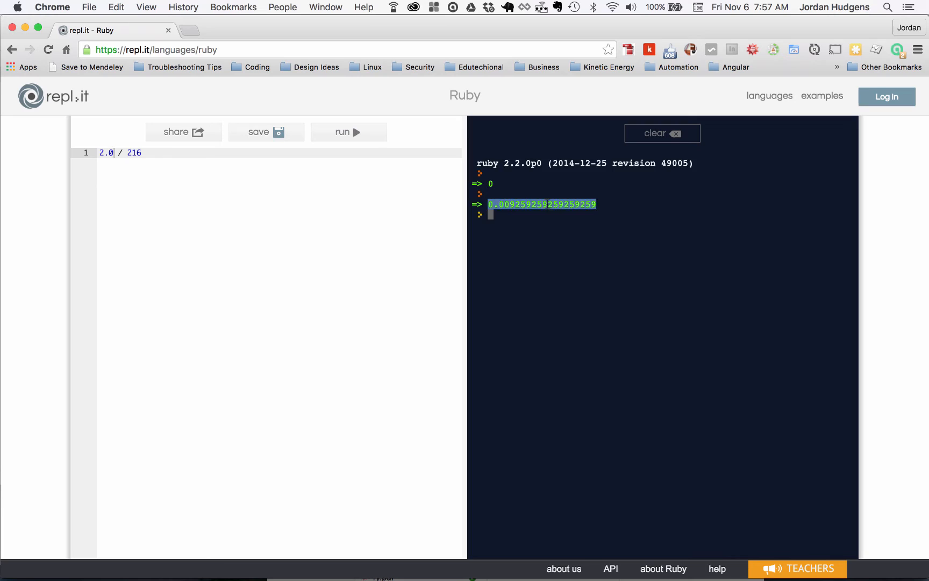
pyautogui.click(182, 183)
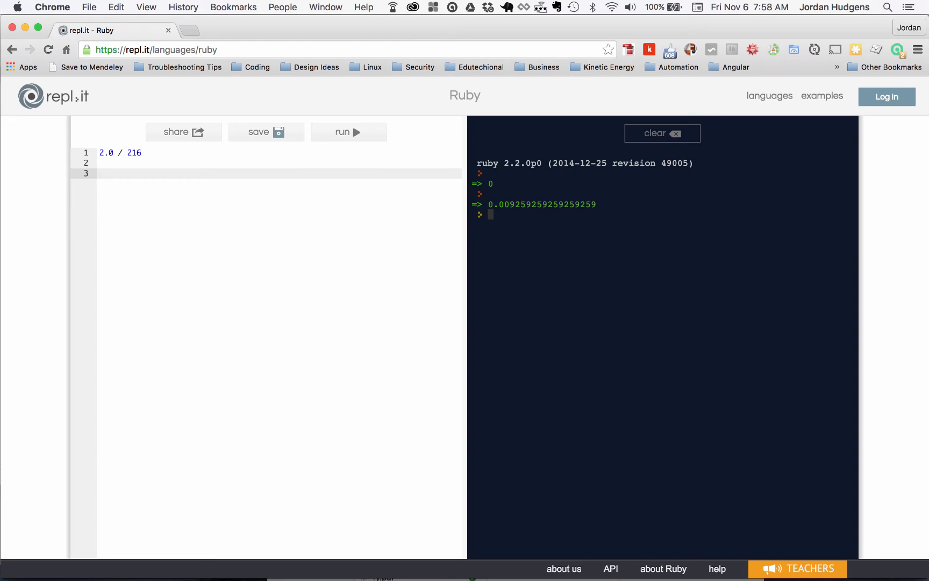
# Type the labels Integer, Float and Decimals on separate lines
pyautogui.write('Integer')
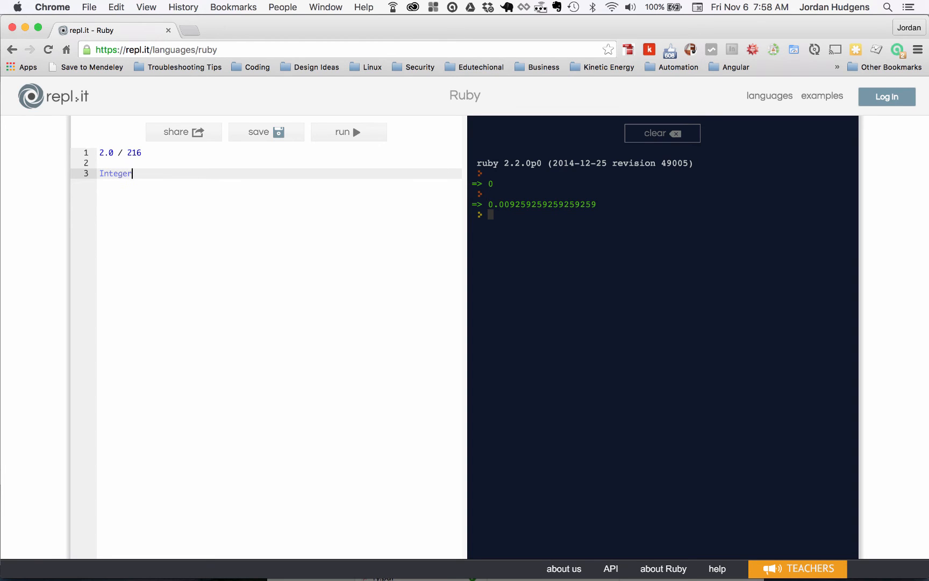
pyautogui.press('Return')
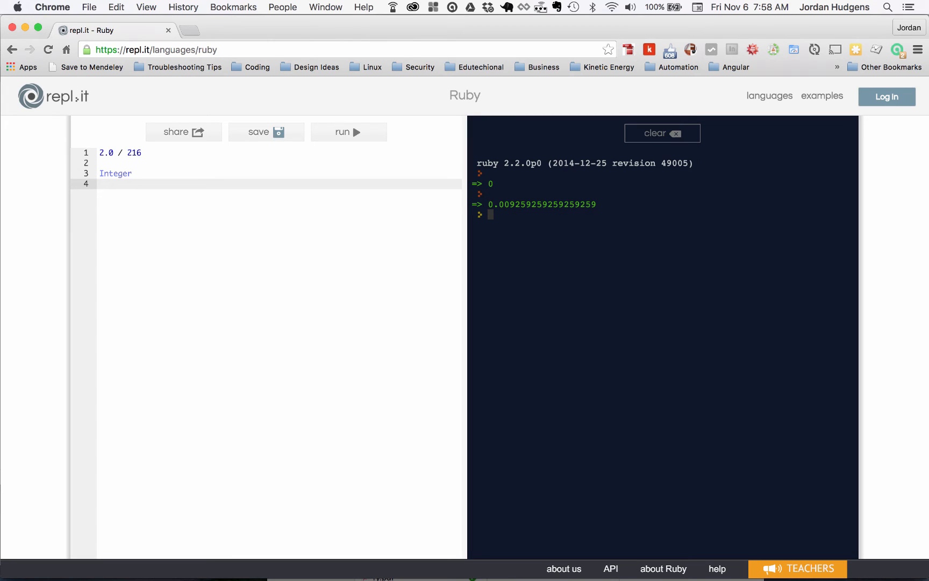
pyautogui.write('Float')
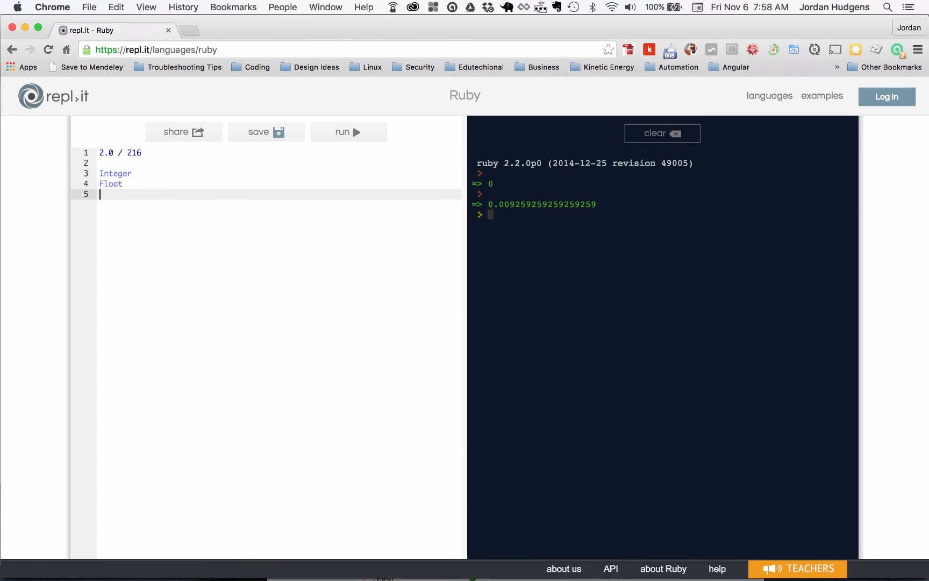
pyautogui.write('De')
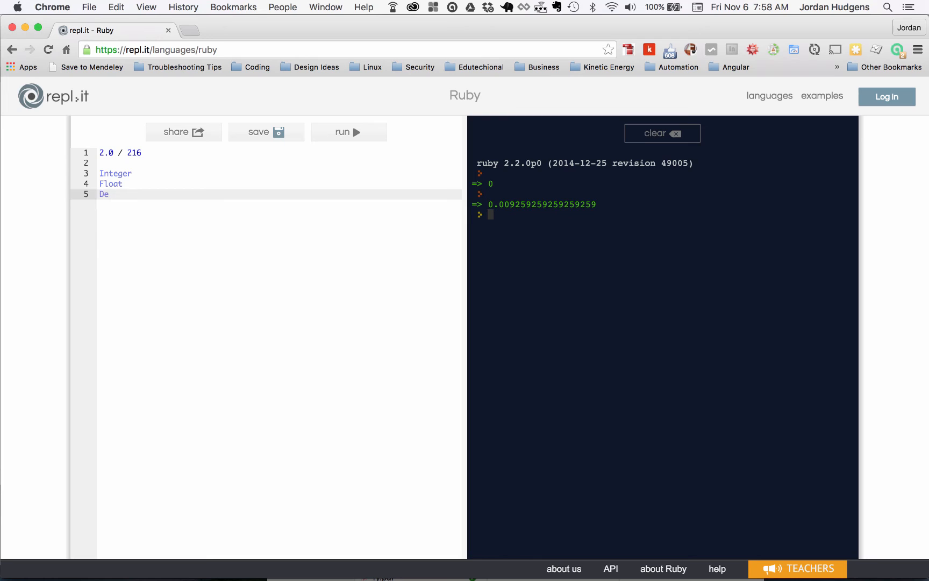
pyautogui.write('cimals')
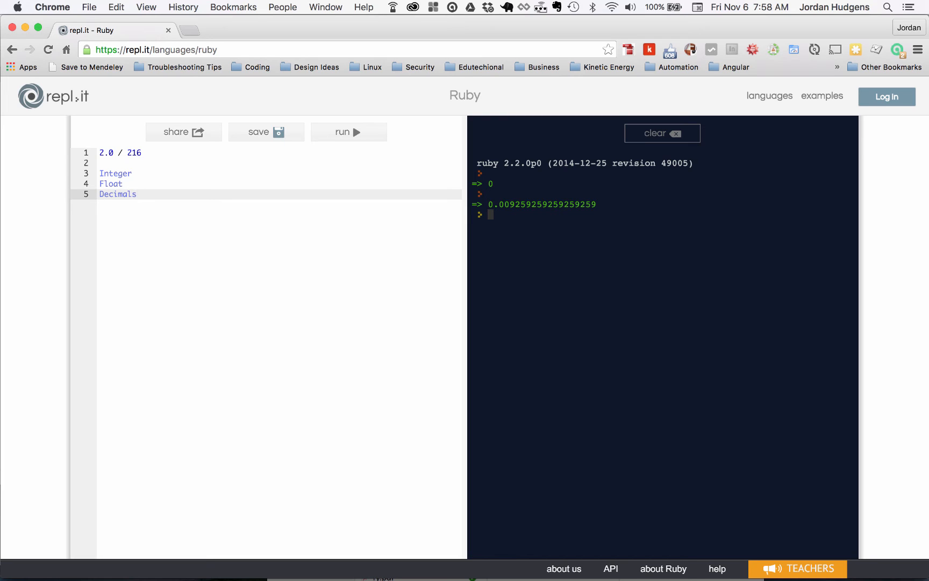
# Add examples: Integer (1, 2, 3), Float (1.2, 3.1, 4.23), Decimals (3.48383829292, 3.8483939)
pyautogui.click(115, 173)
pyautogui.write(' (')
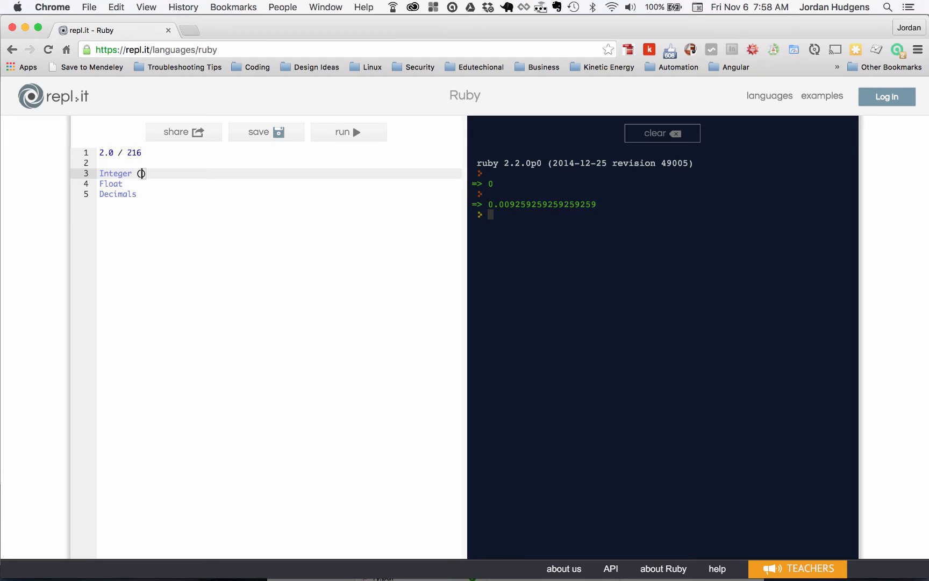
pyautogui.write('12,')
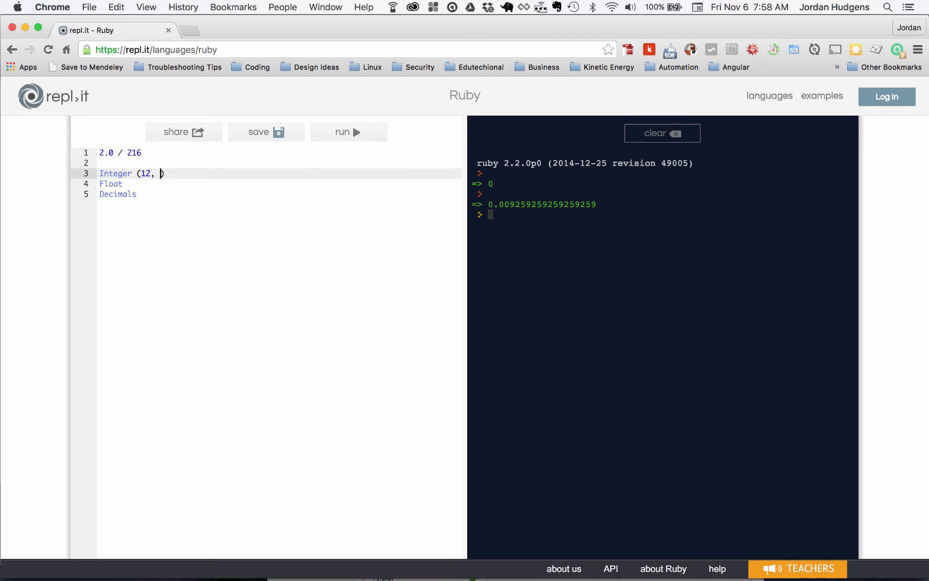
pyautogui.write('1, 2, 3')
pyautogui.click(279, 184)
pyautogui.write(' (')
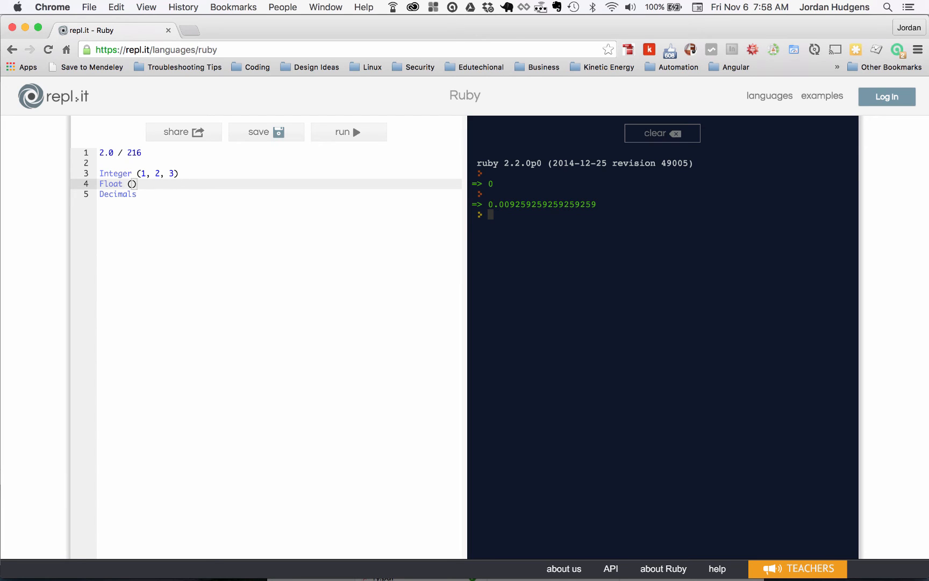
pyautogui.write('1.')
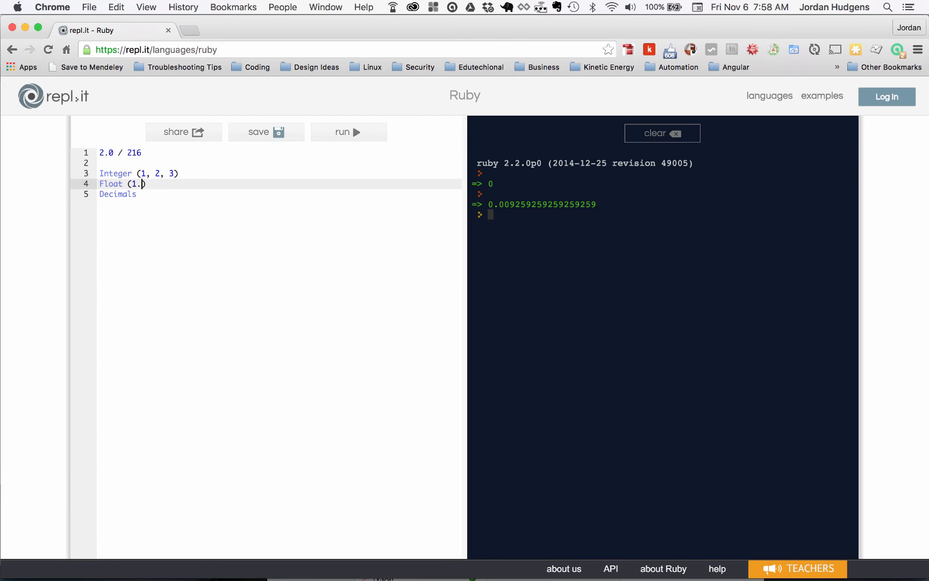
pyautogui.write('2, 3')
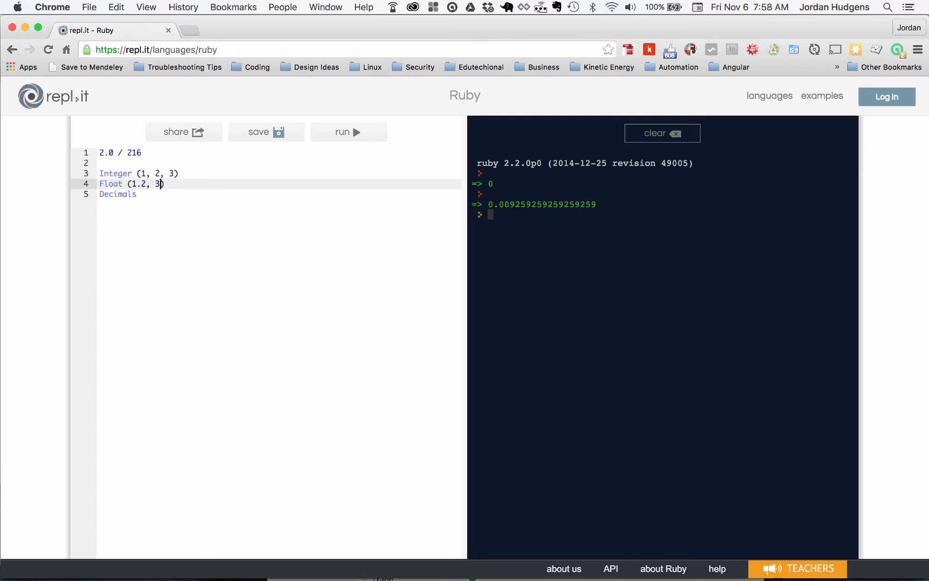
pyautogui.write('.1')
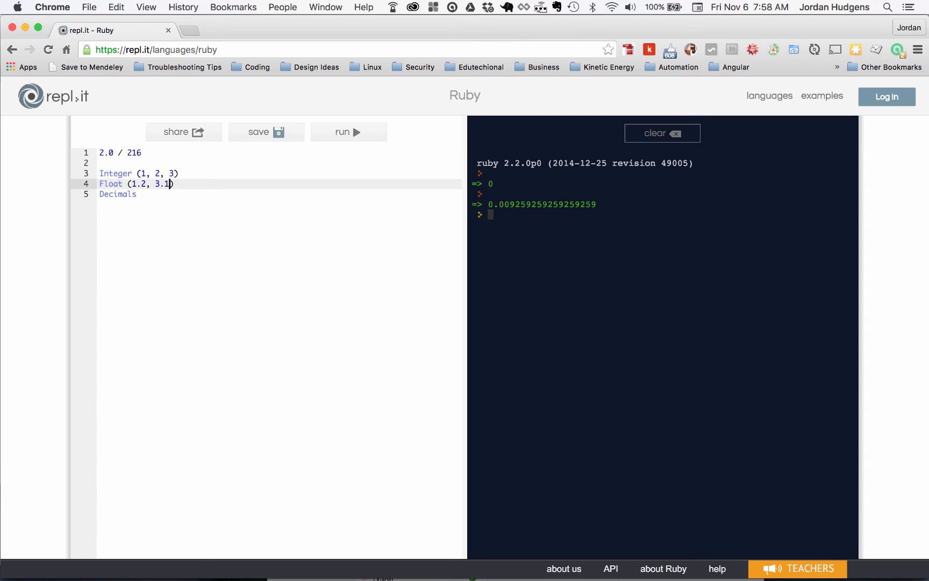
pyautogui.write(', 4')
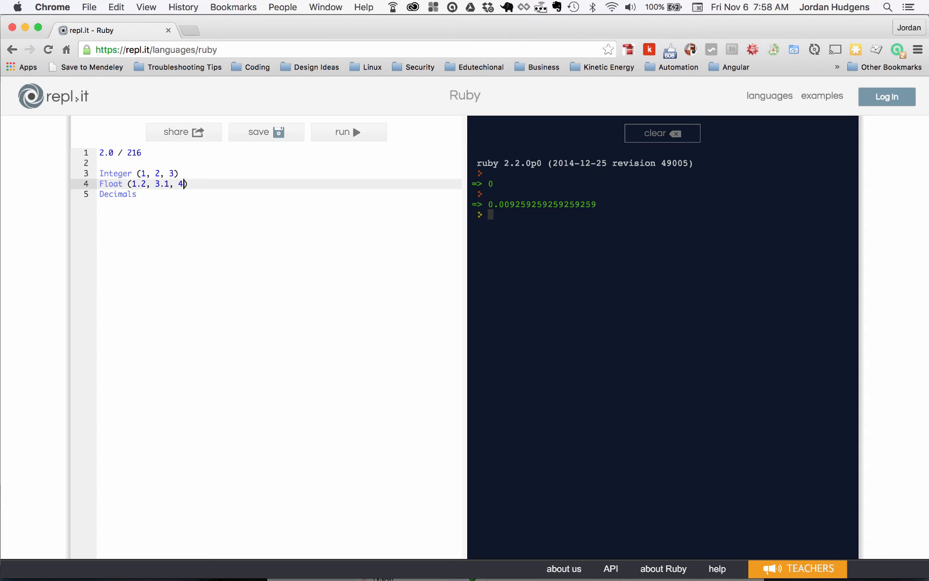
pyautogui.write('23')
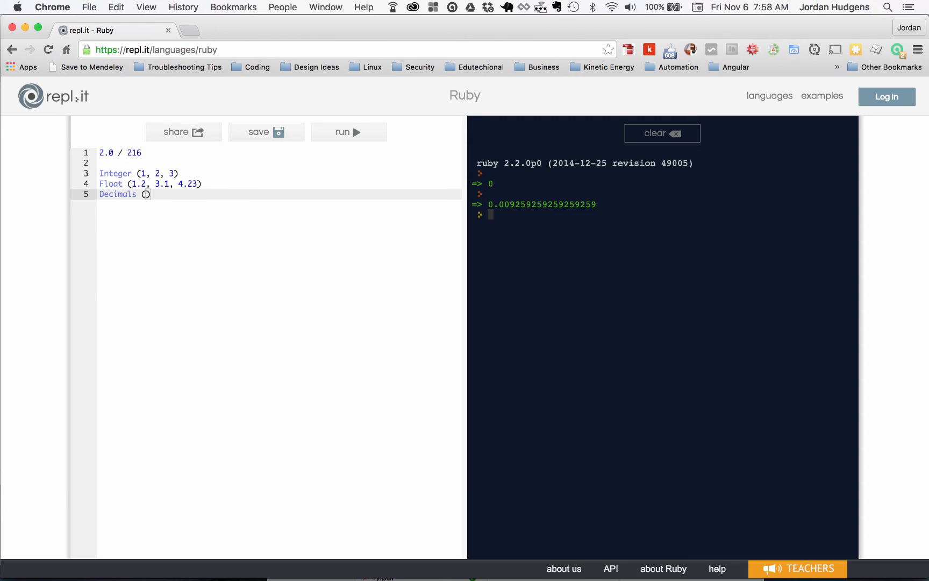
pyautogui.write('3.48383829292')
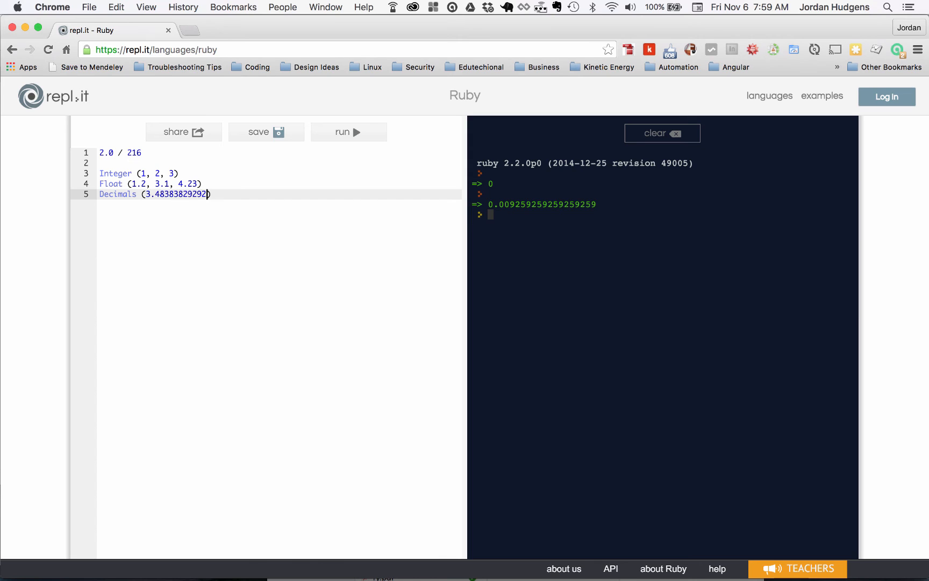
pyautogui.write(', 3')
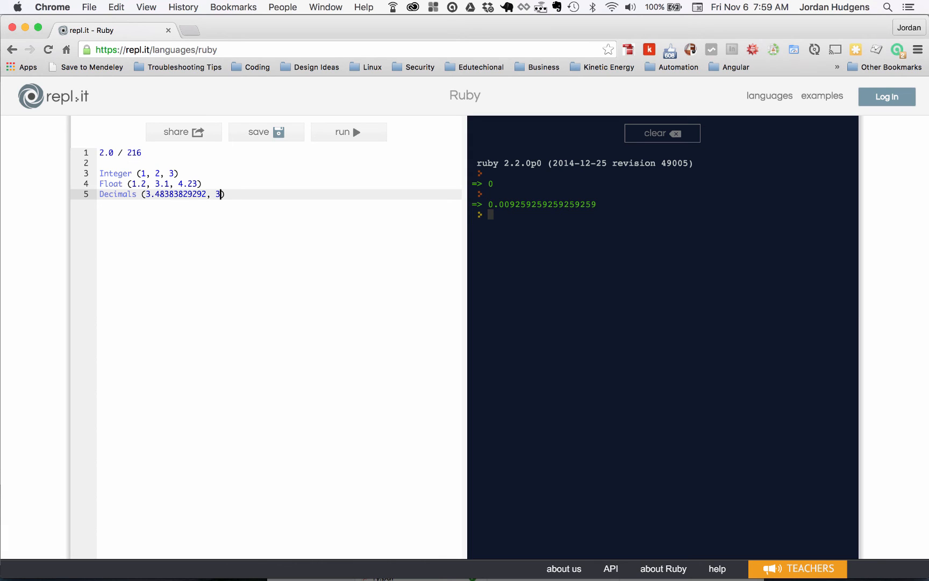
pyautogui.write('.8483939')
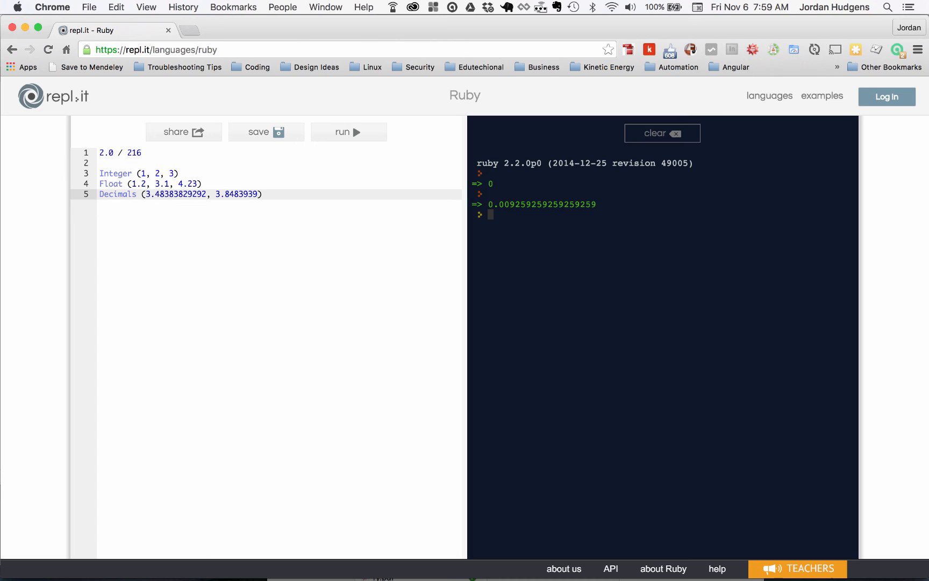
# Delete the example lines and rerun 2 / 216, which returns 0
pyautogui.click(100, 194)
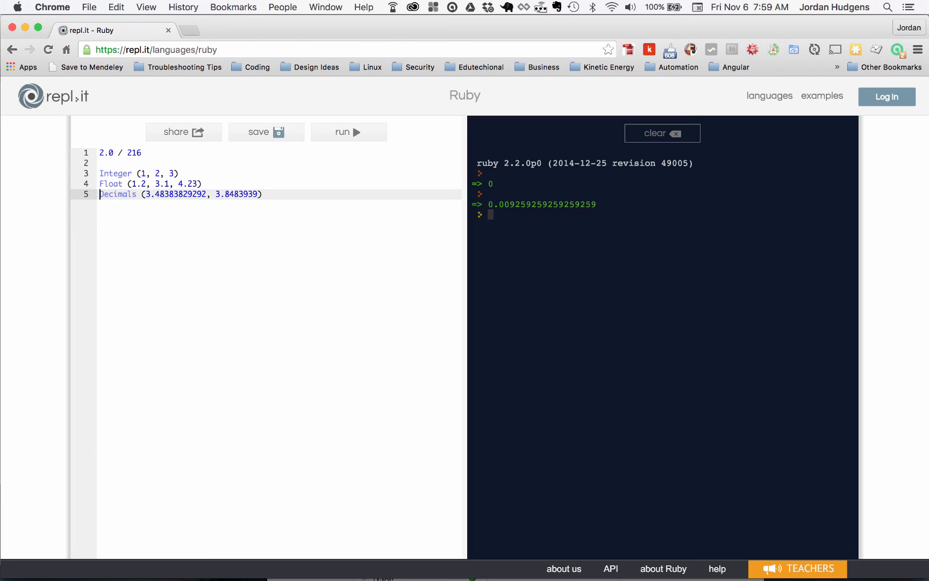
pyautogui.click(125, 194)
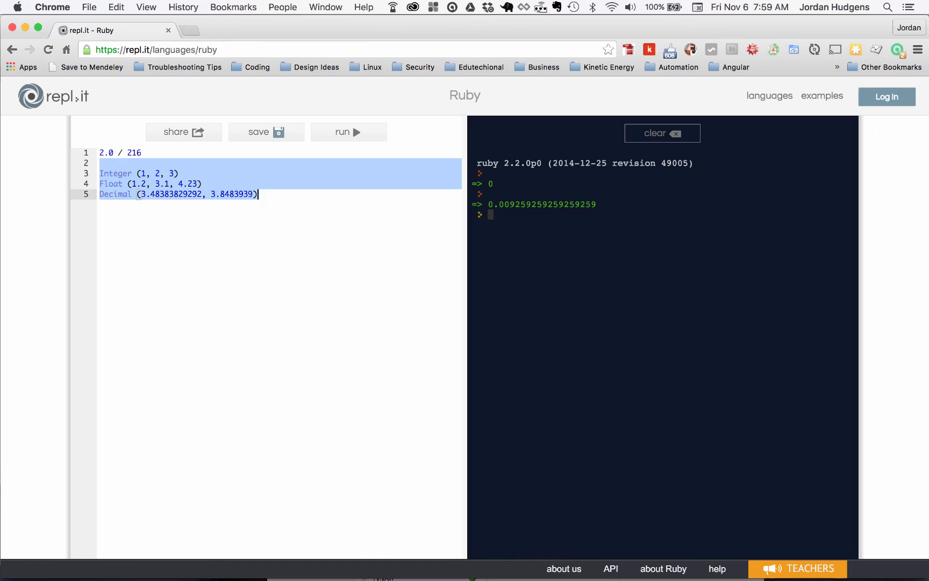
pyautogui.press('delete')
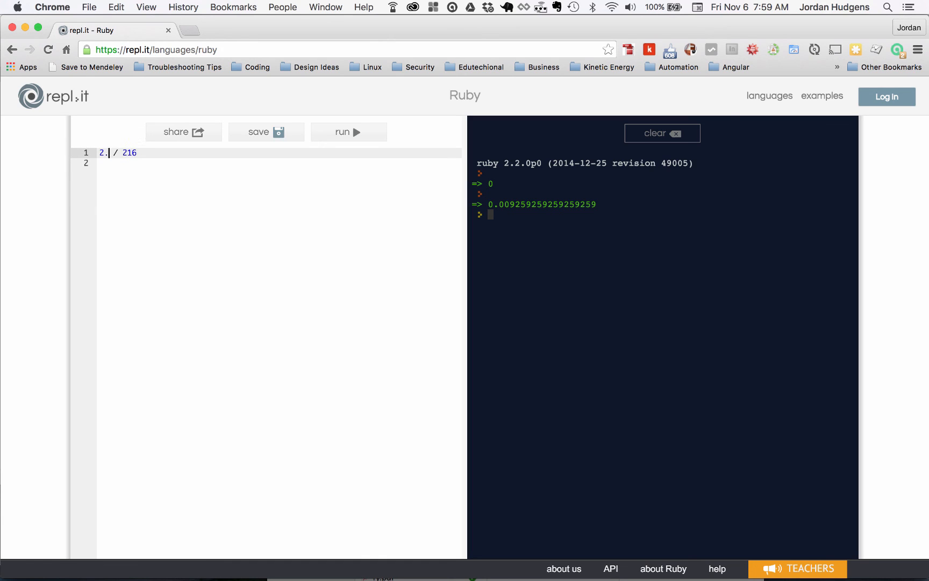
pyautogui.click(348, 132)
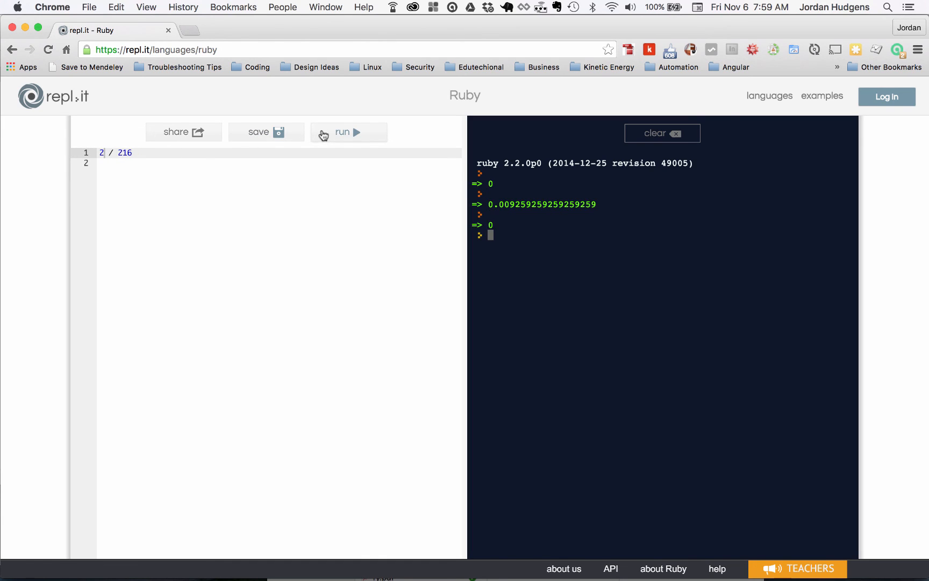
pyautogui.moveTo(389, 205)
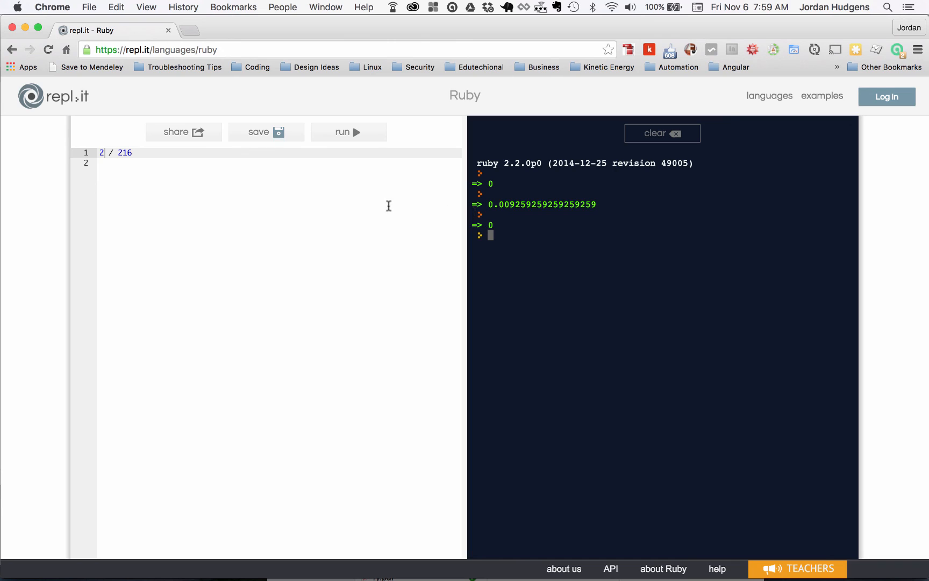
pyautogui.moveTo(354, 253)
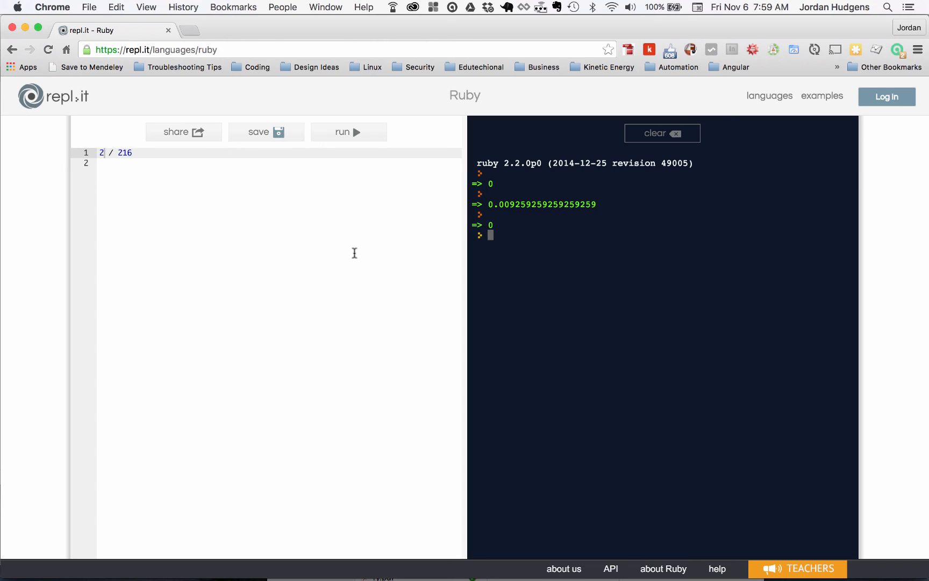